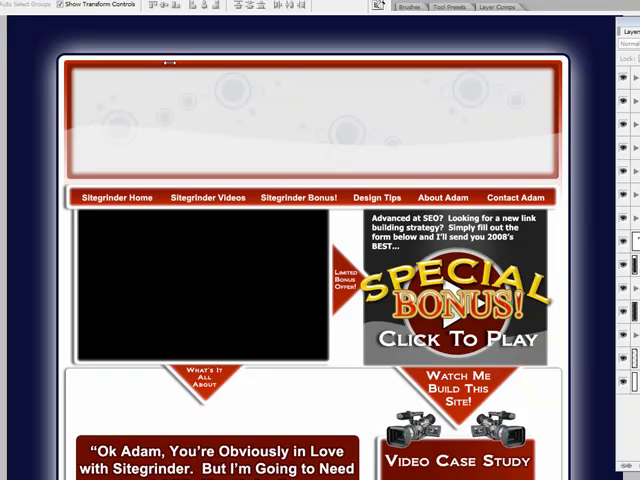
pyautogui.moveTo(416, 173)
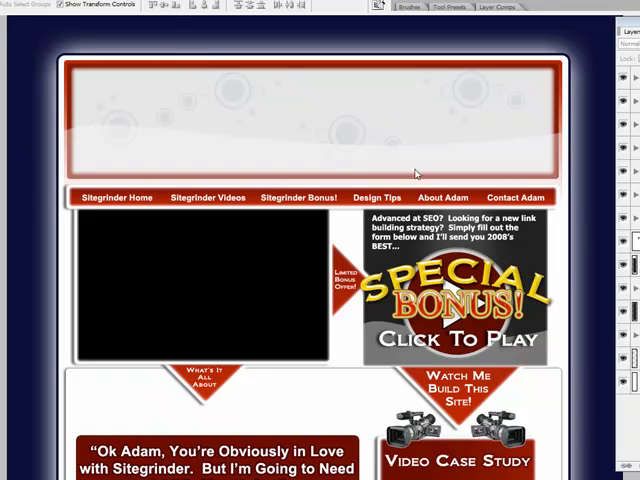
pyautogui.moveTo(370, 251)
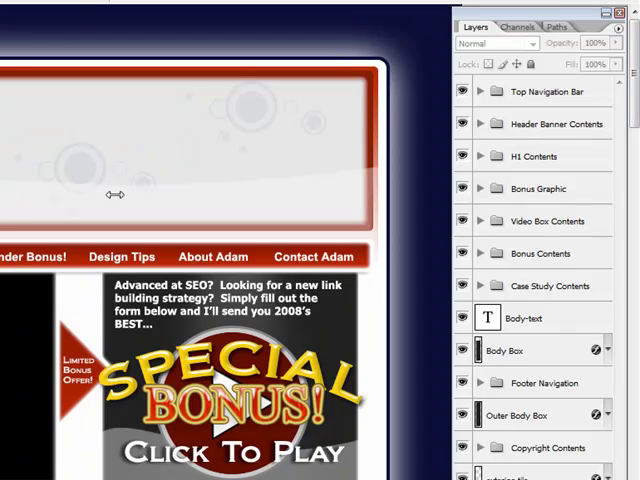
pyautogui.moveTo(114, 194)
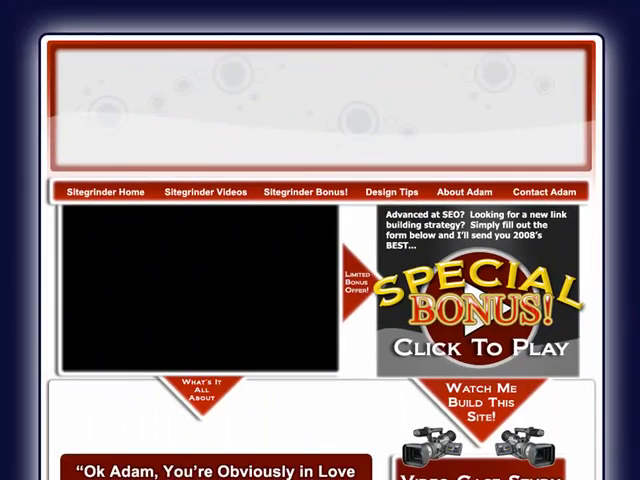
# Select the Bonus Graphic group and expand it in the Layers panel
pyautogui.scroll(-3)
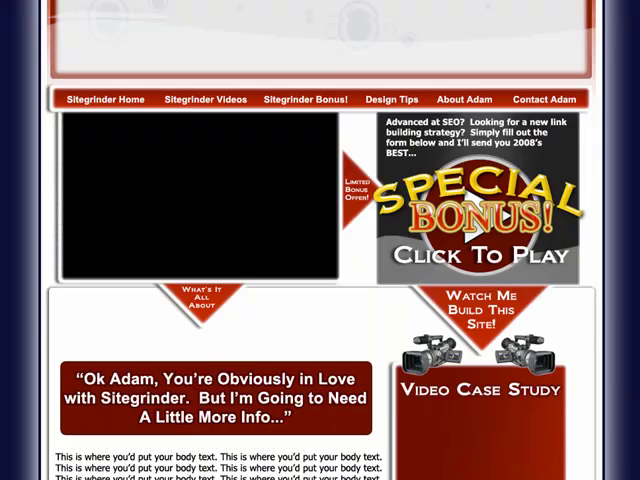
pyautogui.scroll(3)
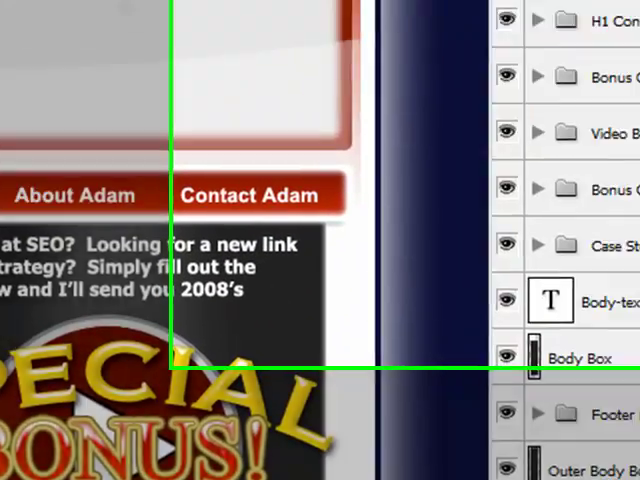
pyautogui.click(466, 193)
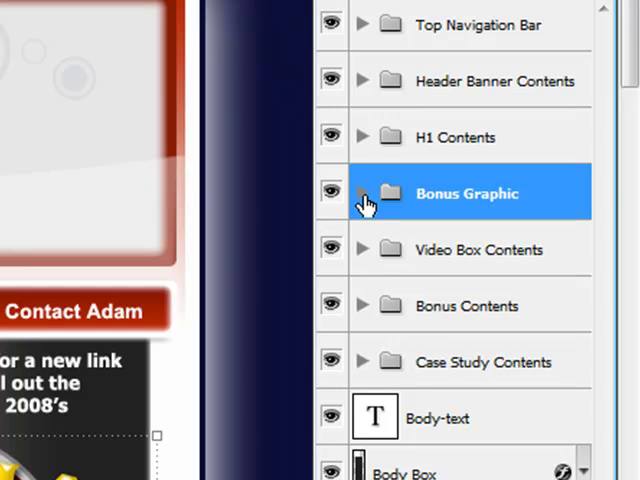
pyautogui.click(362, 193)
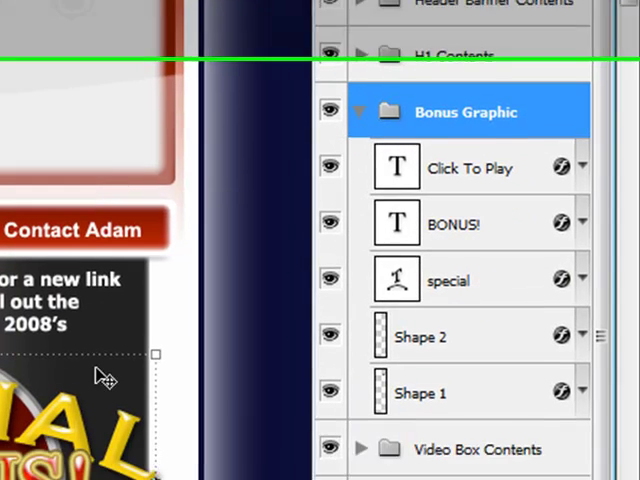
# Hide the BONUS! text layer, then make it visible again
pyautogui.scroll(-3)
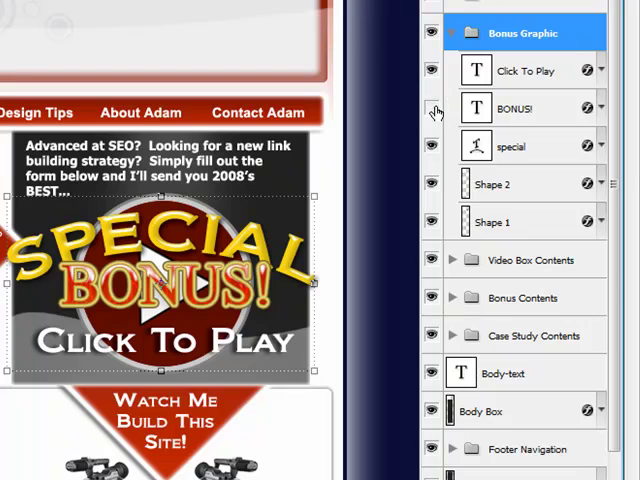
pyautogui.click(432, 108)
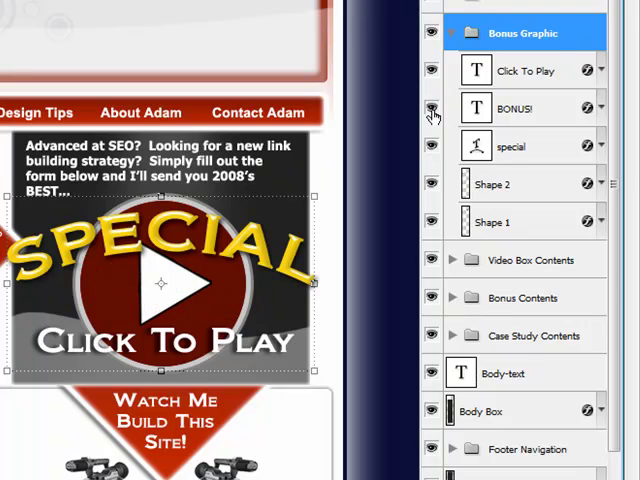
pyautogui.click(432, 108)
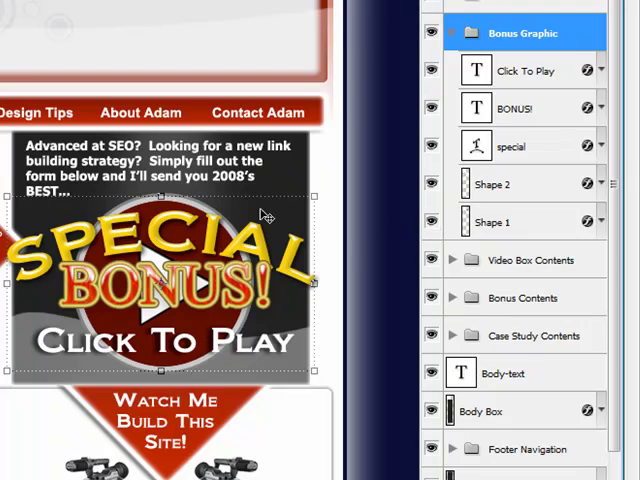
pyautogui.moveTo(424, 214)
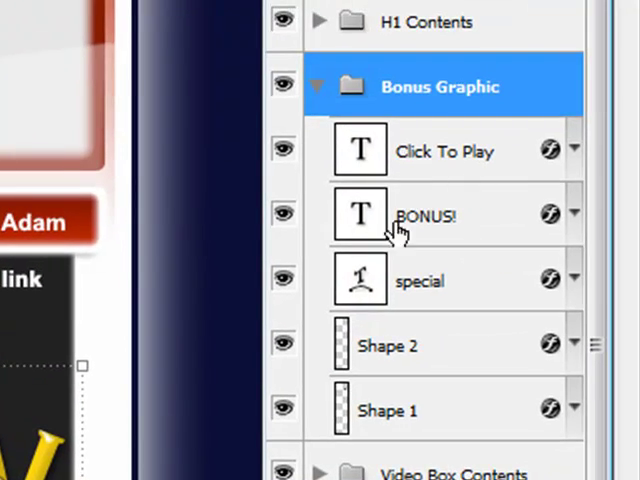
pyautogui.moveTo(525, 285)
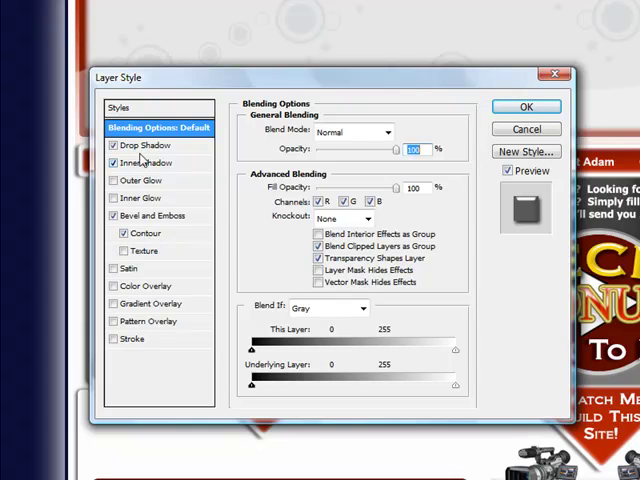
pyautogui.click(140, 145)
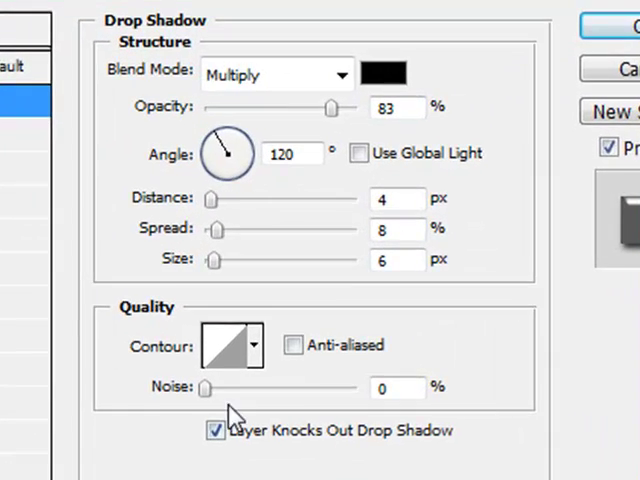
pyautogui.tripleClick(388, 107)
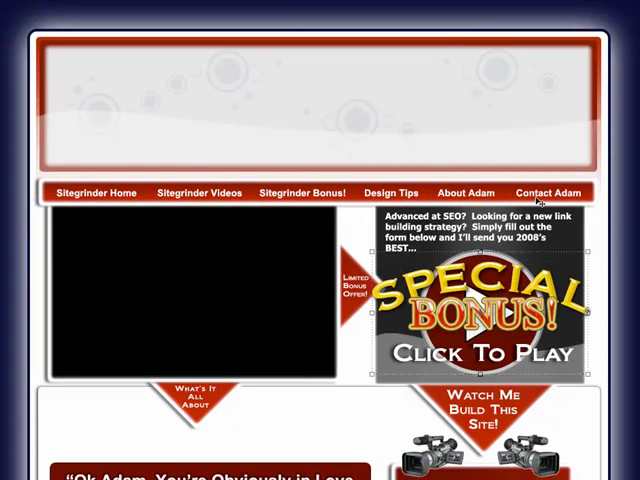
pyautogui.moveTo(602, 96)
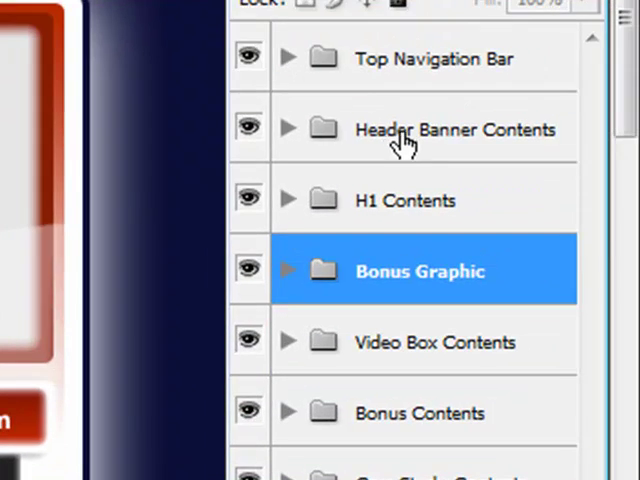
# Select Header Banner Contents and expand it to show its transparency, circles and box layers
pyautogui.click(456, 129)
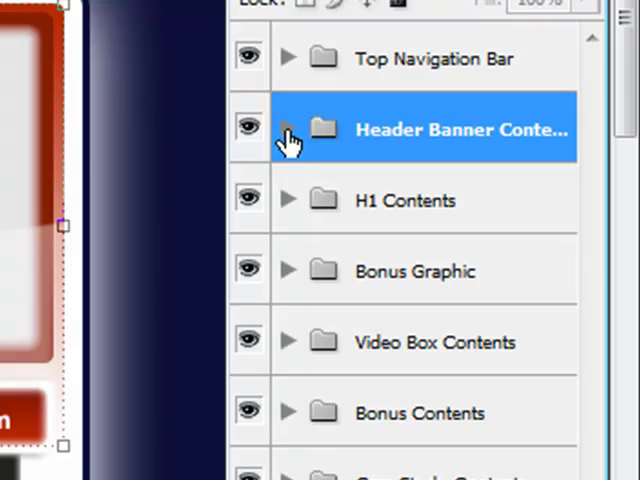
pyautogui.click(290, 128)
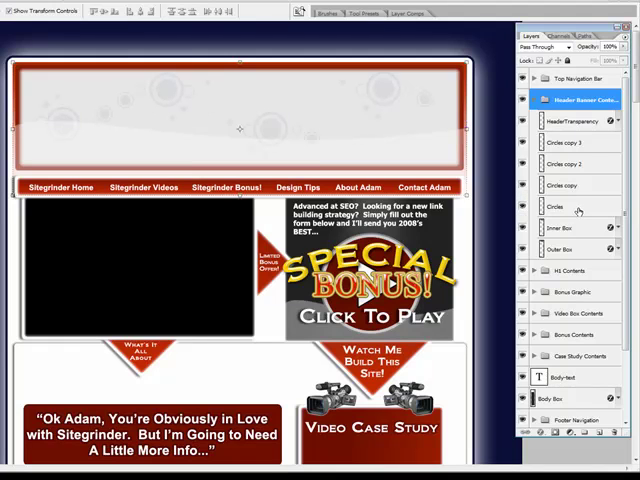
pyautogui.click(565, 185)
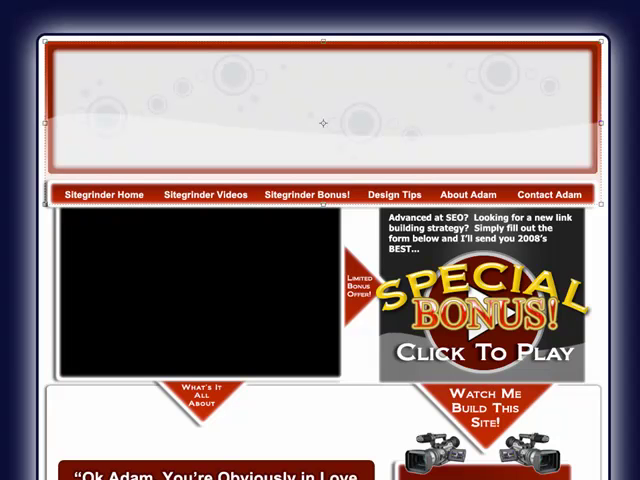
pyautogui.moveTo(530, 117)
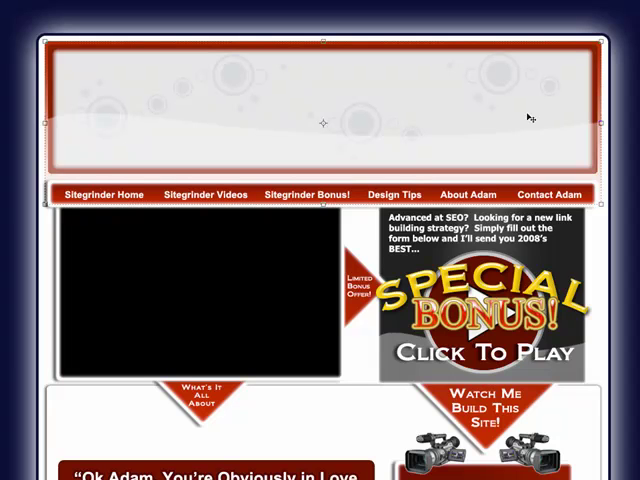
pyautogui.moveTo(280, 110)
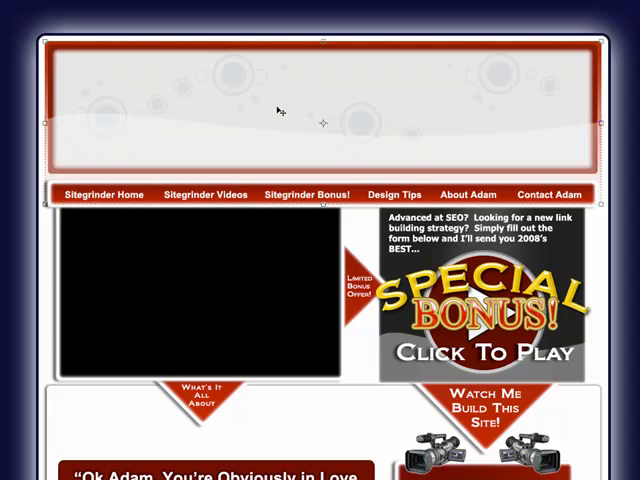
pyautogui.moveTo(301, 98)
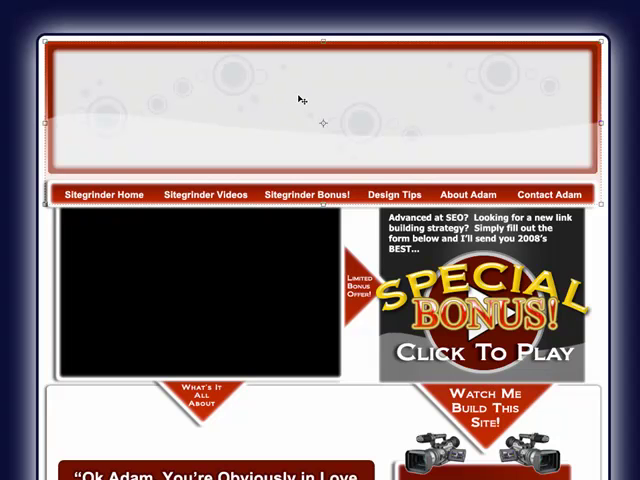
pyautogui.moveTo(333, 117)
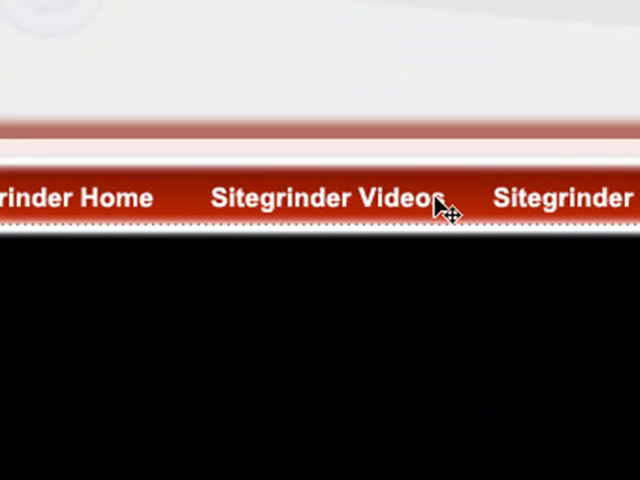
pyautogui.moveTo(480, 350)
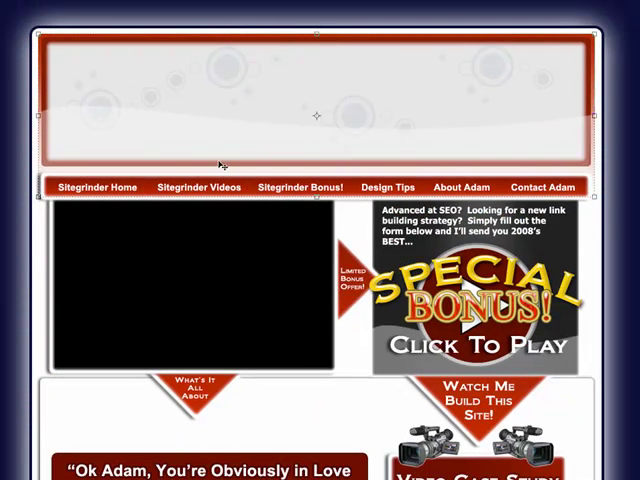
pyautogui.moveTo(247, 128)
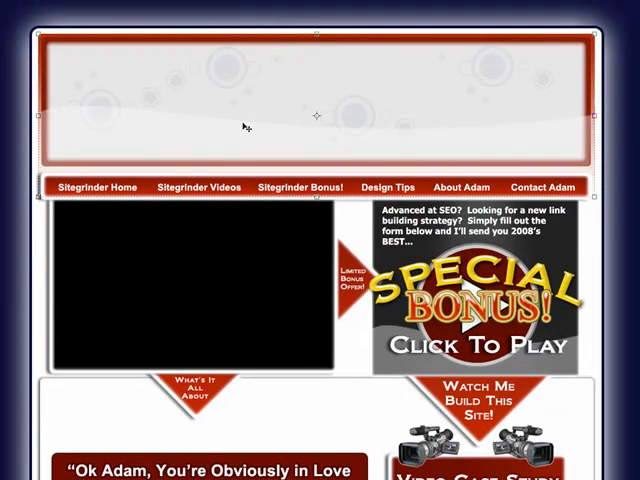
pyautogui.moveTo(450, 90)
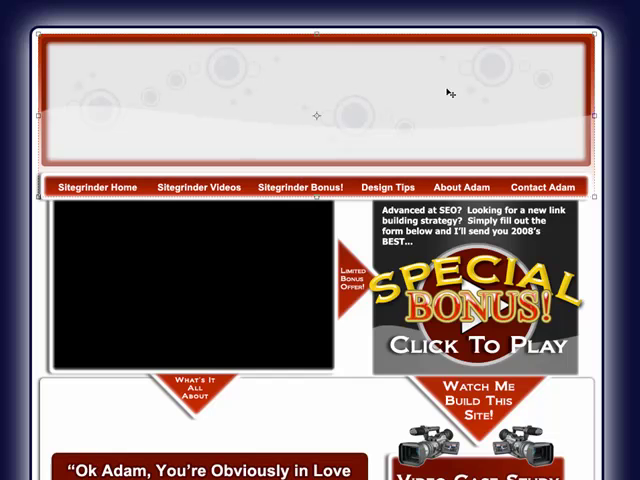
pyautogui.moveTo(301, 96)
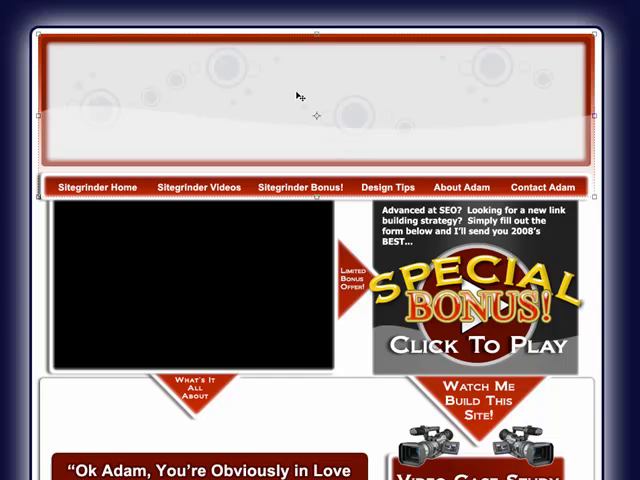
pyautogui.moveTo(293, 96)
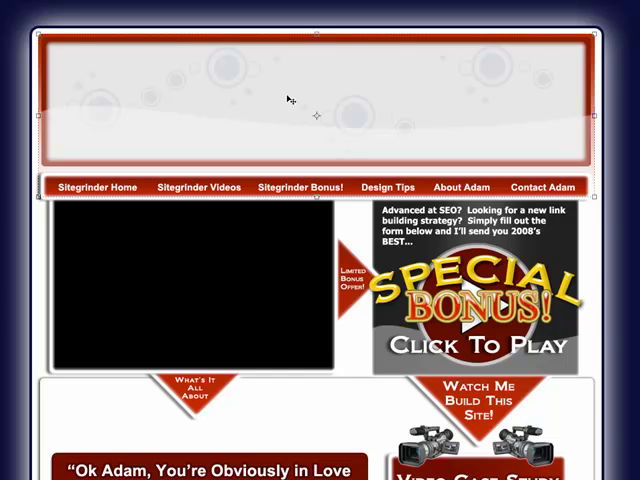
pyautogui.moveTo(298, 103)
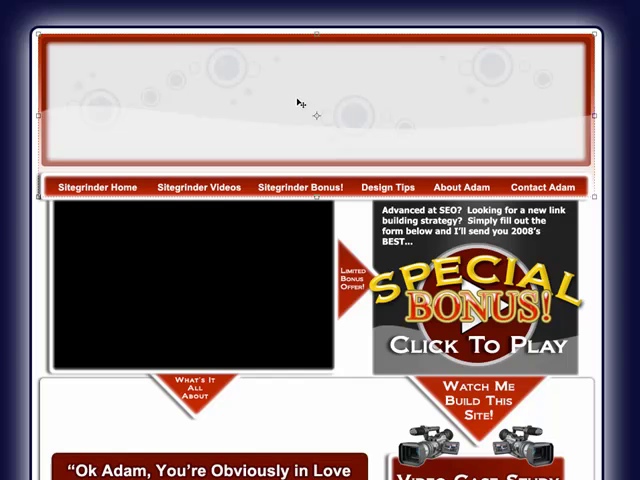
pyautogui.moveTo(276, 224)
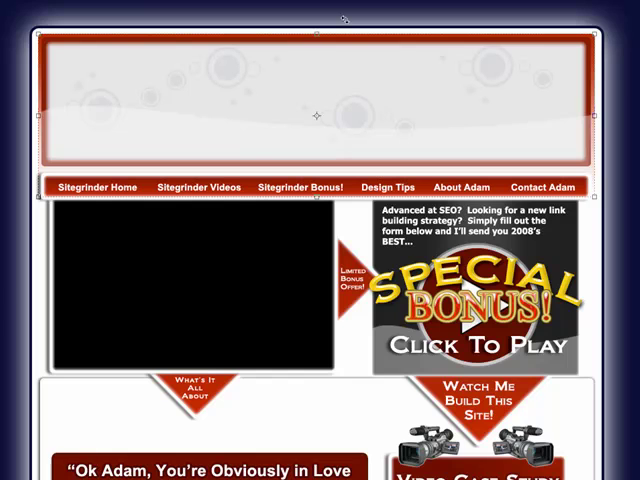
pyautogui.moveTo(247, 120)
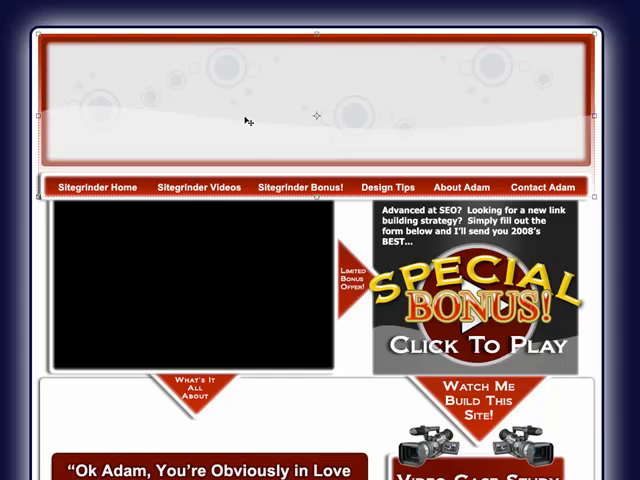
pyautogui.moveTo(283, 127)
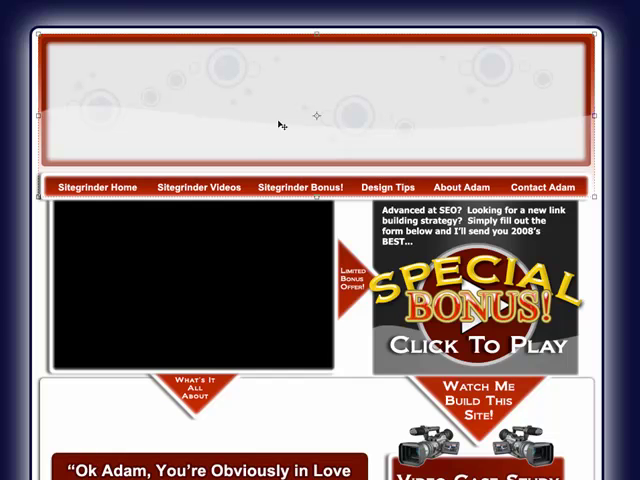
pyautogui.moveTo(40, 238)
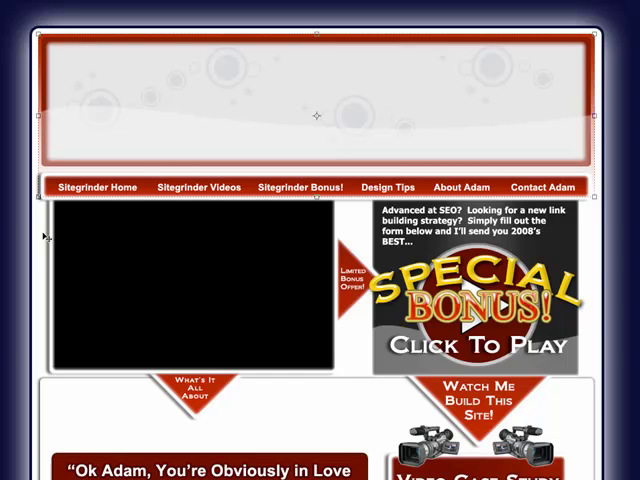
pyautogui.moveTo(175, 124)
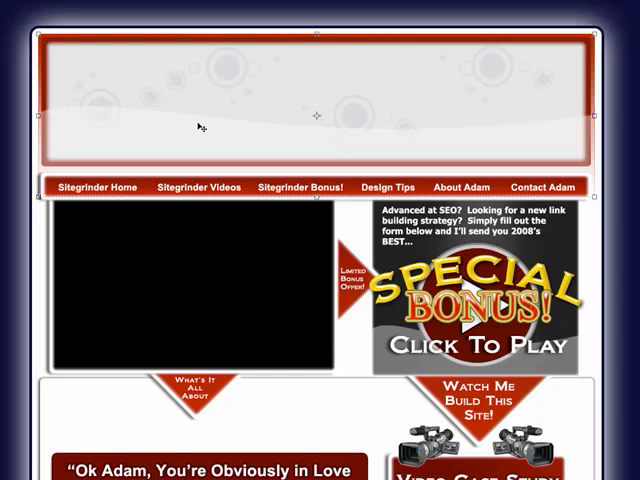
pyautogui.moveTo(216, 137)
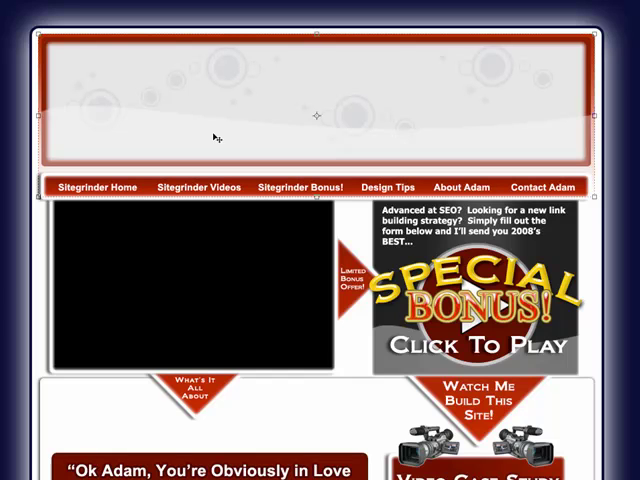
pyautogui.moveTo(243, 274)
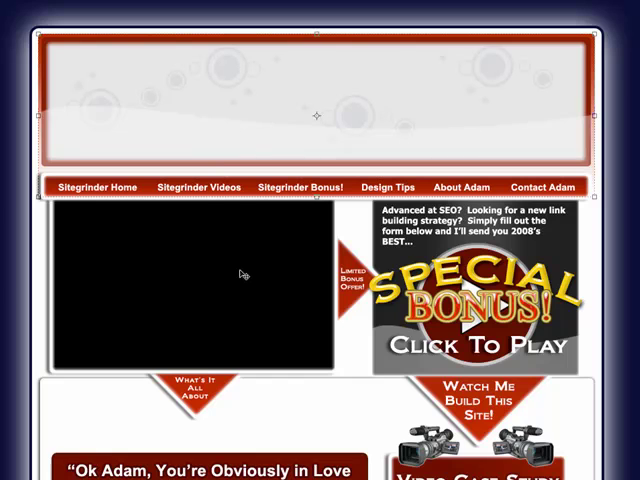
pyautogui.moveTo(228, 308)
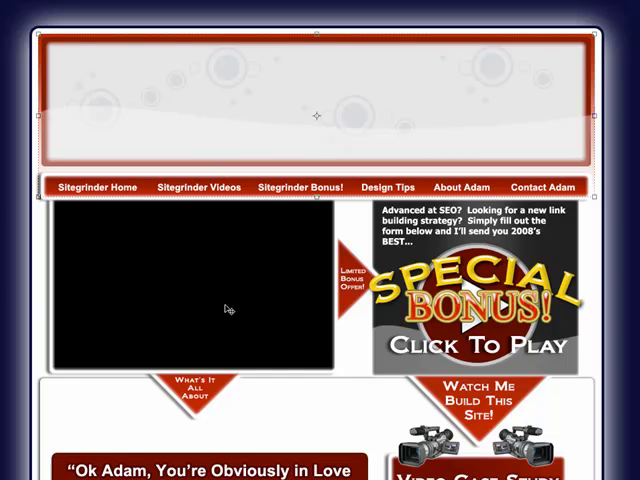
pyautogui.moveTo(283, 377)
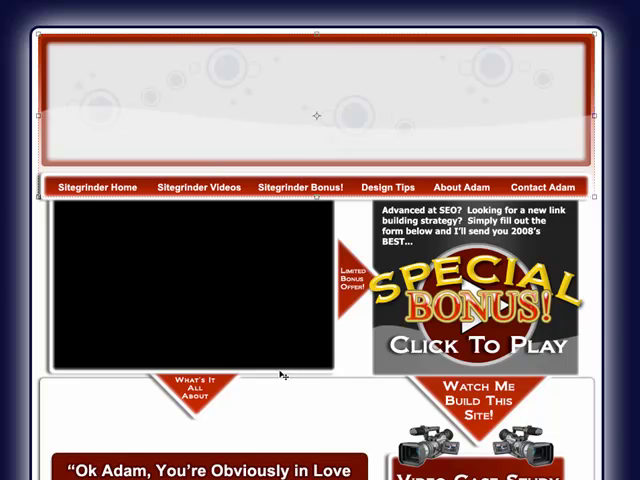
pyautogui.moveTo(266, 359)
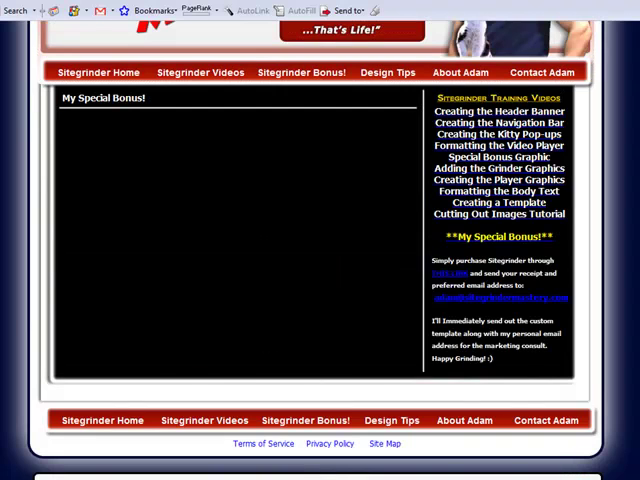
pyautogui.moveTo(400, 270)
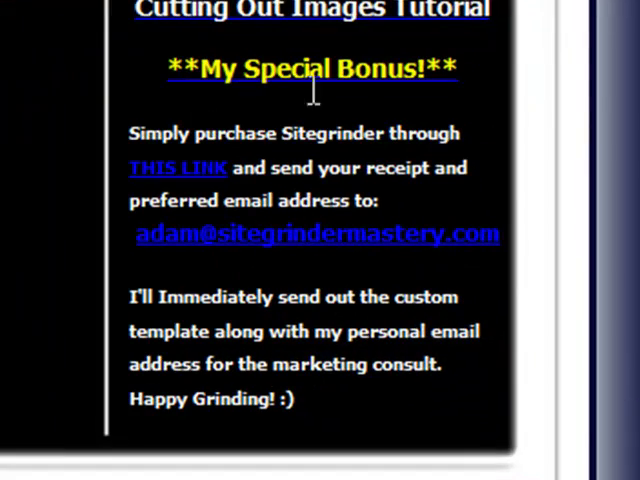
pyautogui.moveTo(435, 135)
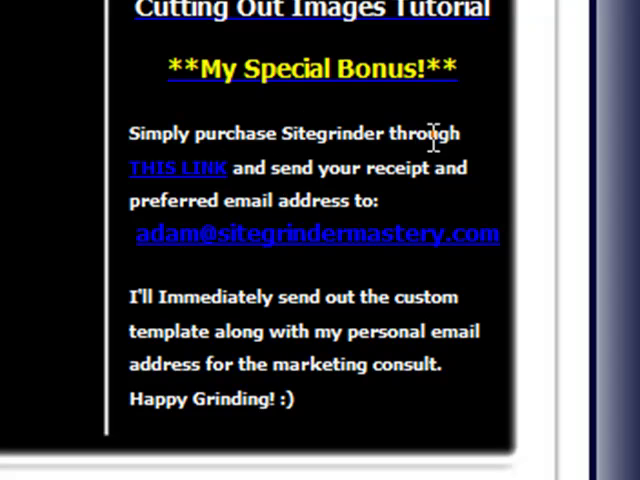
pyautogui.moveTo(180, 180)
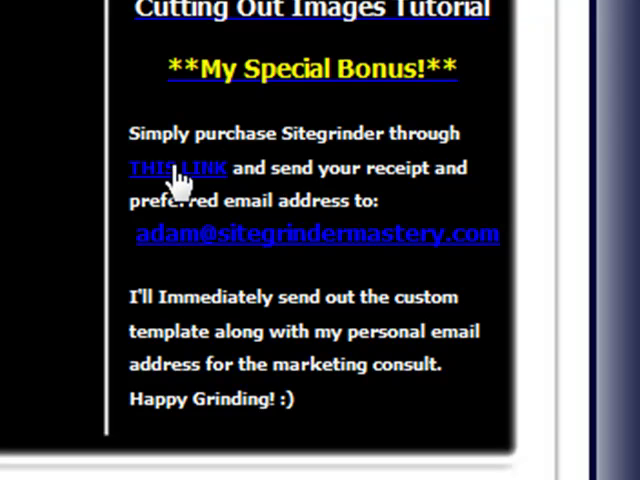
pyautogui.moveTo(248, 190)
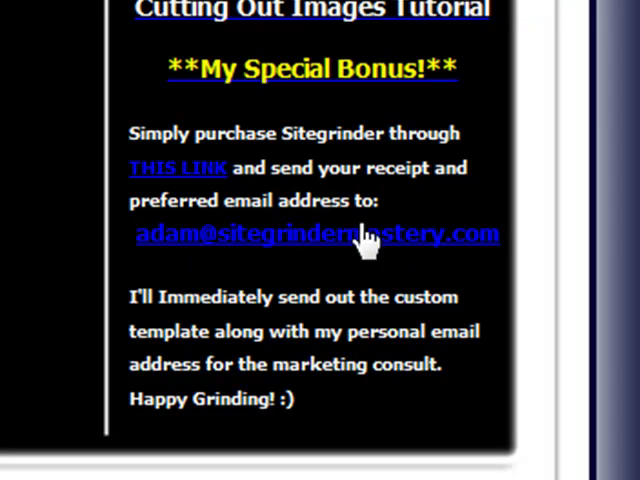
pyautogui.moveTo(400, 330)
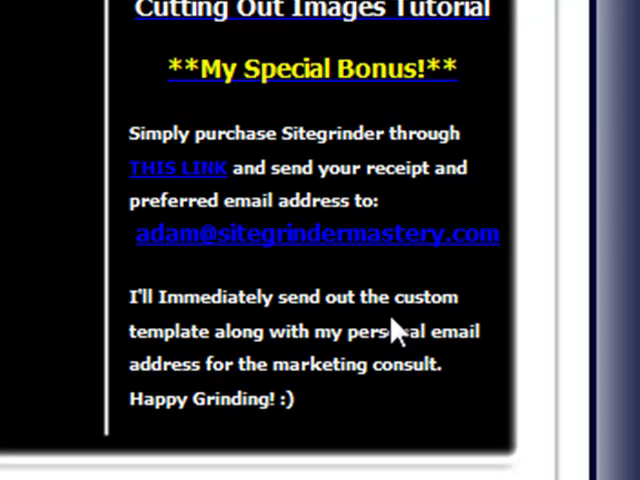
pyautogui.moveTo(438, 330)
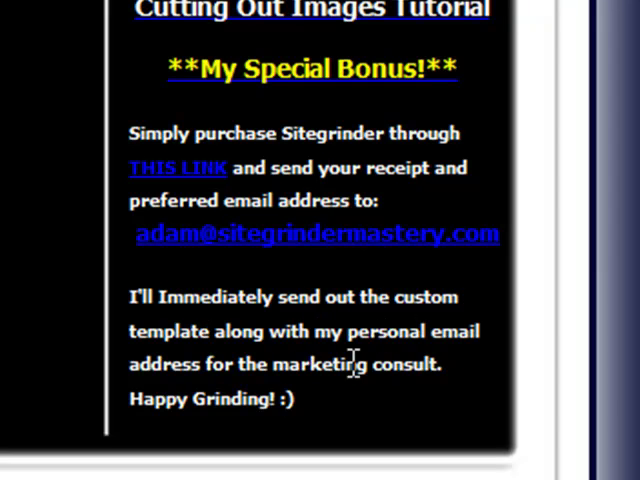
pyautogui.moveTo(438, 366)
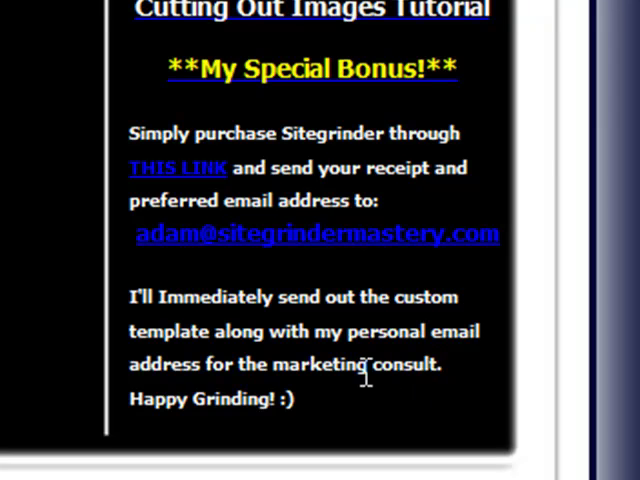
pyautogui.moveTo(283, 367)
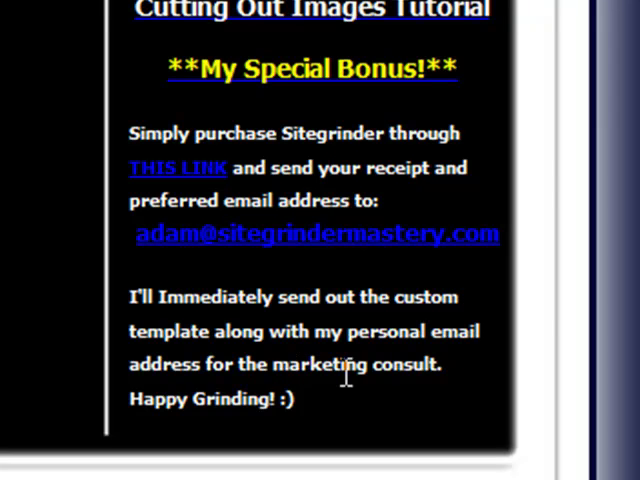
pyautogui.moveTo(252, 363)
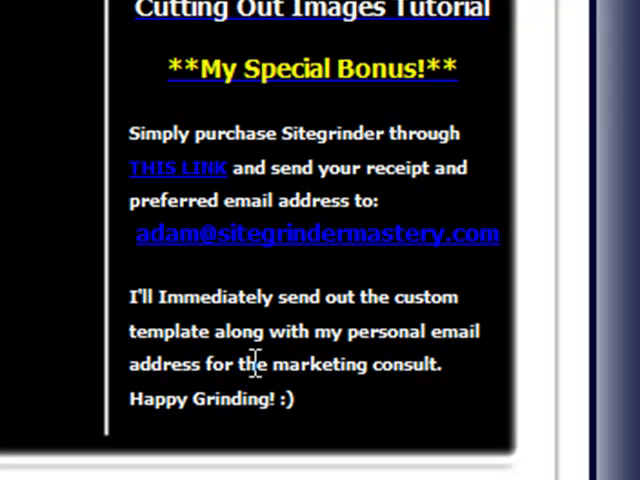
pyautogui.moveTo(367, 363)
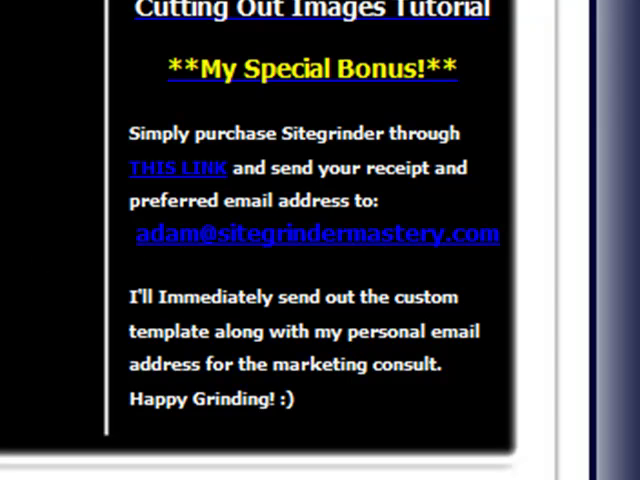
pyautogui.moveTo(371, 202)
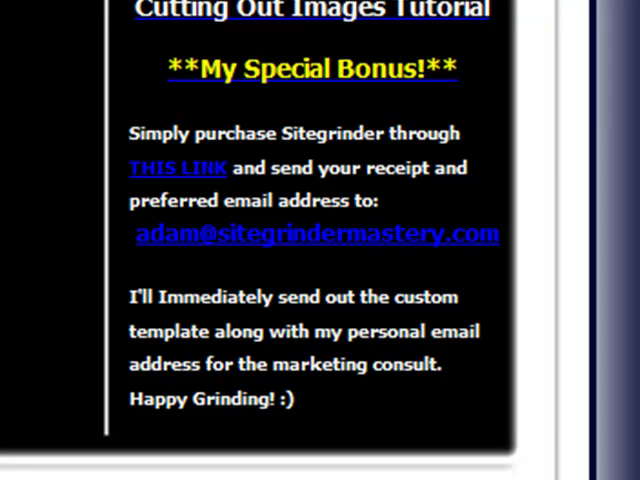
pyautogui.moveTo(178, 268)
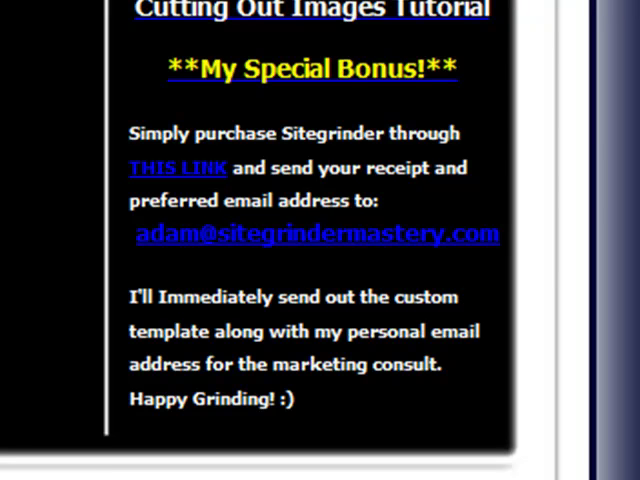
pyautogui.scroll(3)
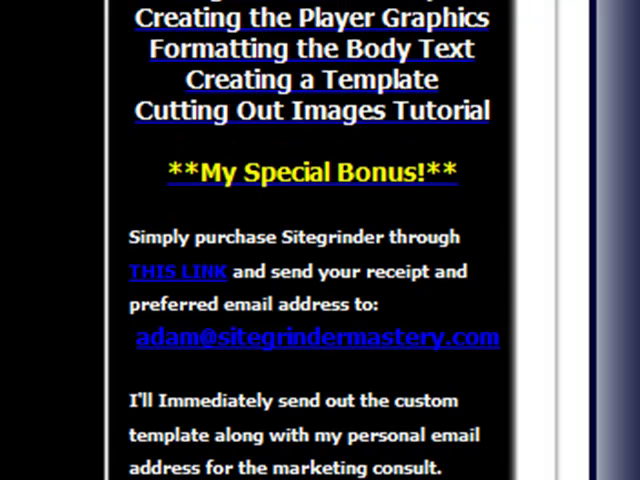